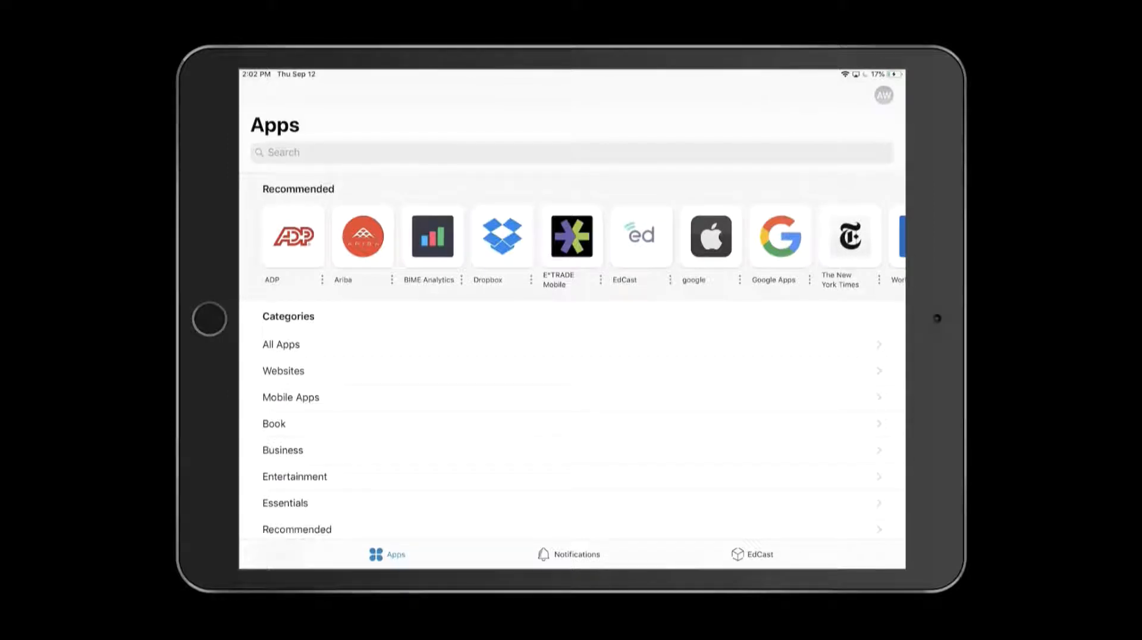
# Step: Show the EdCast learning page with today's insights, assigned workflows and channels
pyautogui.click(760, 554)
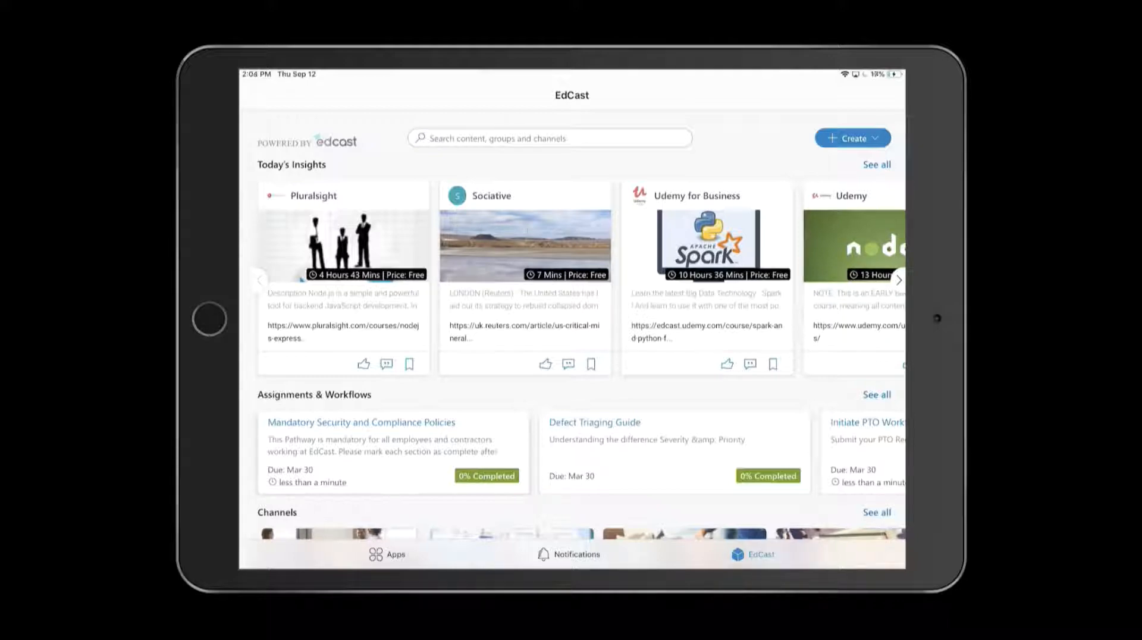
# Step: View the priority new-assignment alert for Mandatory Security Training, due in 13 days
pyautogui.click(575, 554)
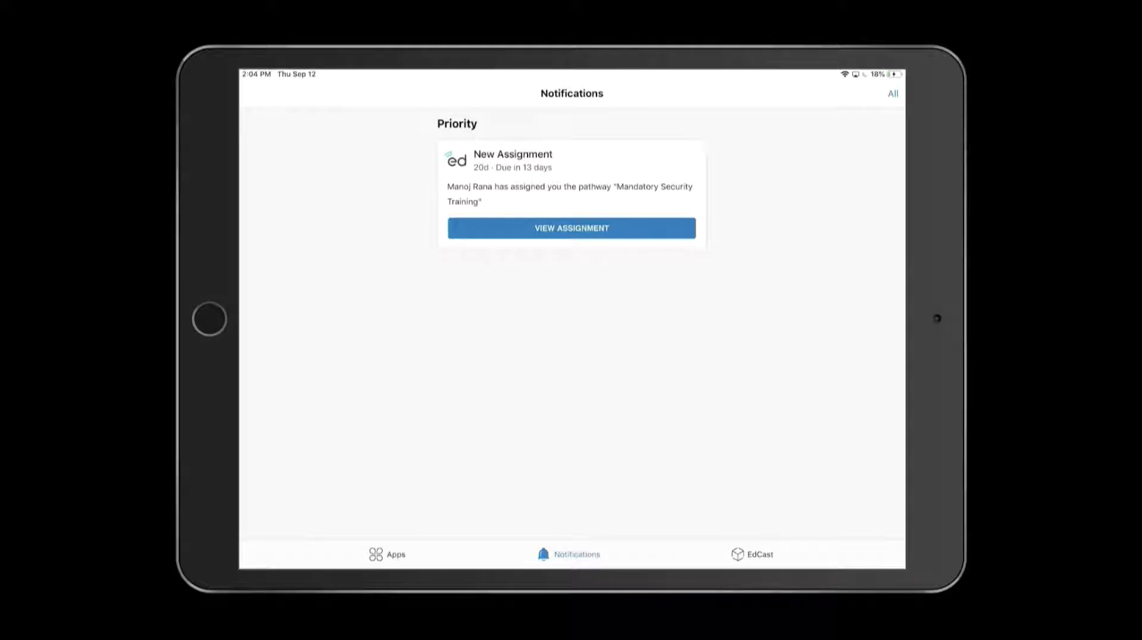
# Step: View the assigned security pathway and advance through its cards to item four
pyautogui.click(571, 228)
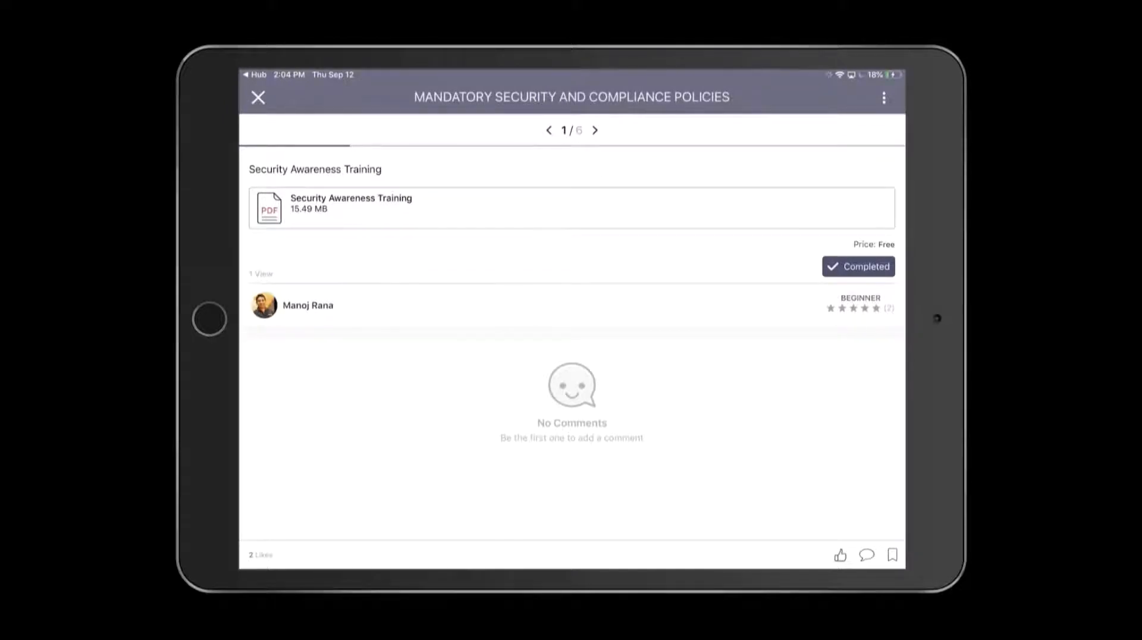
pyautogui.click(594, 130)
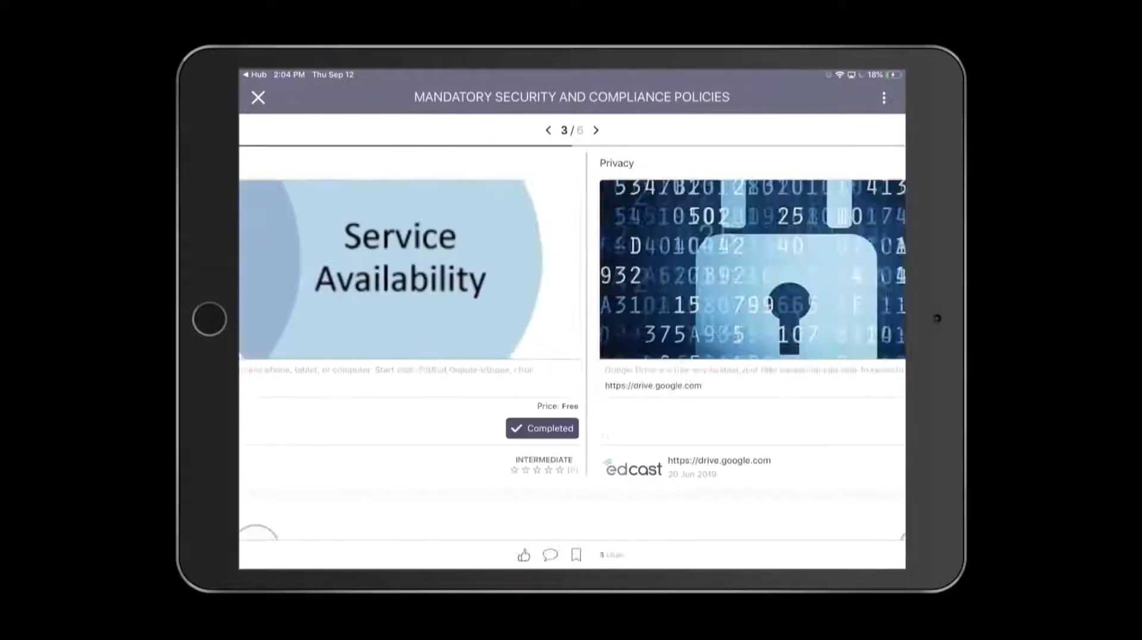
pyautogui.click(596, 129)
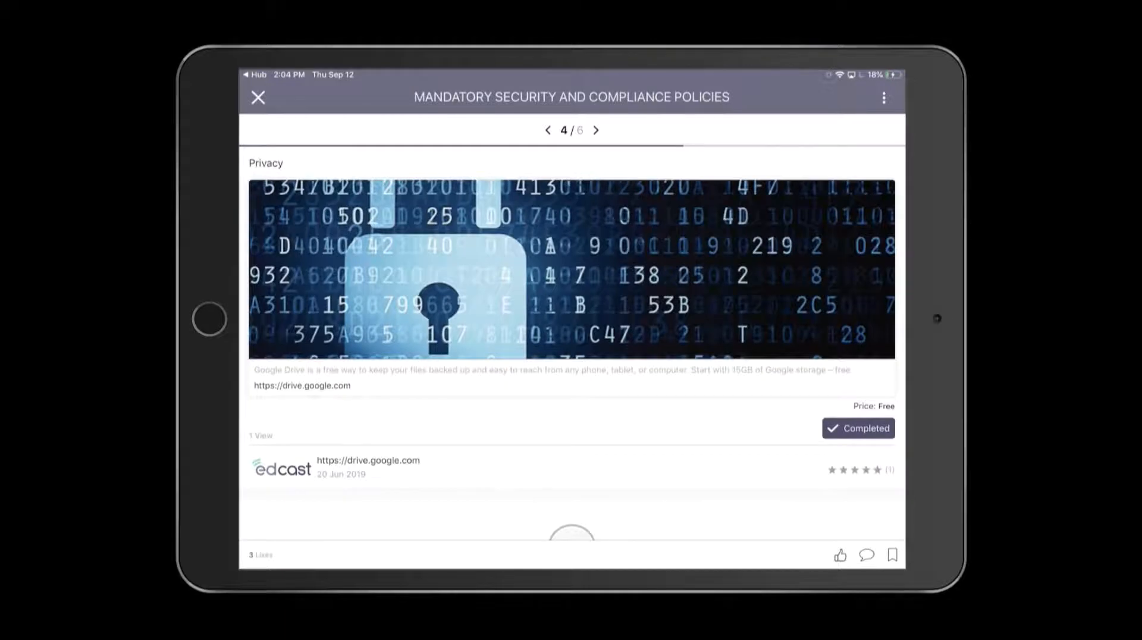
pyautogui.click(257, 96)
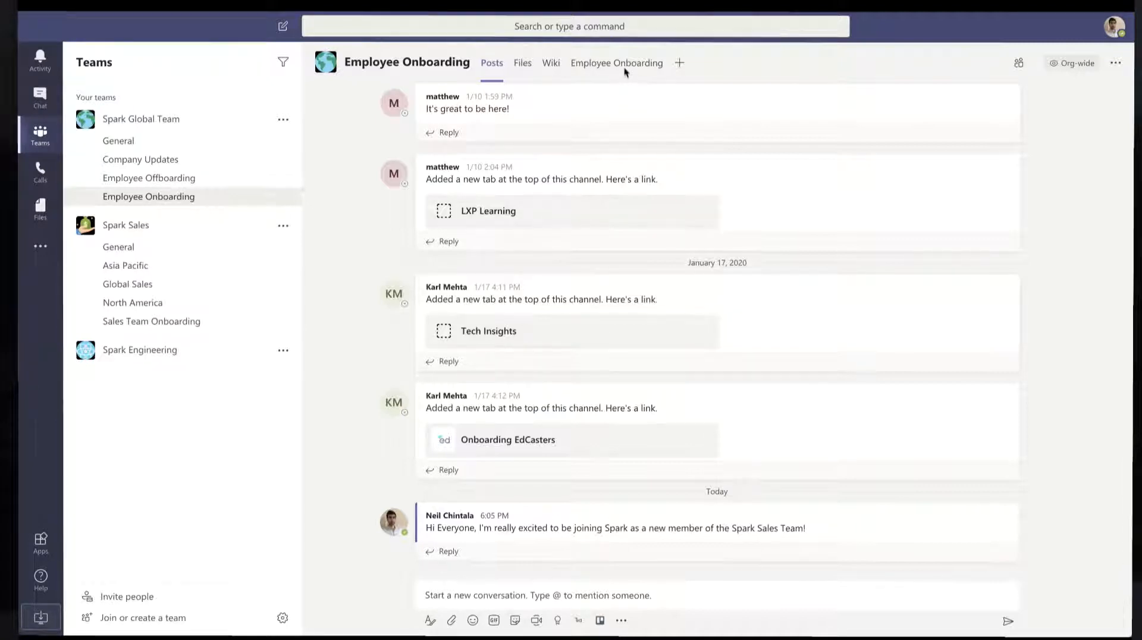
# Step: Show the Employee Onboarding learning content, then the list of installed apps
pyautogui.click(616, 63)
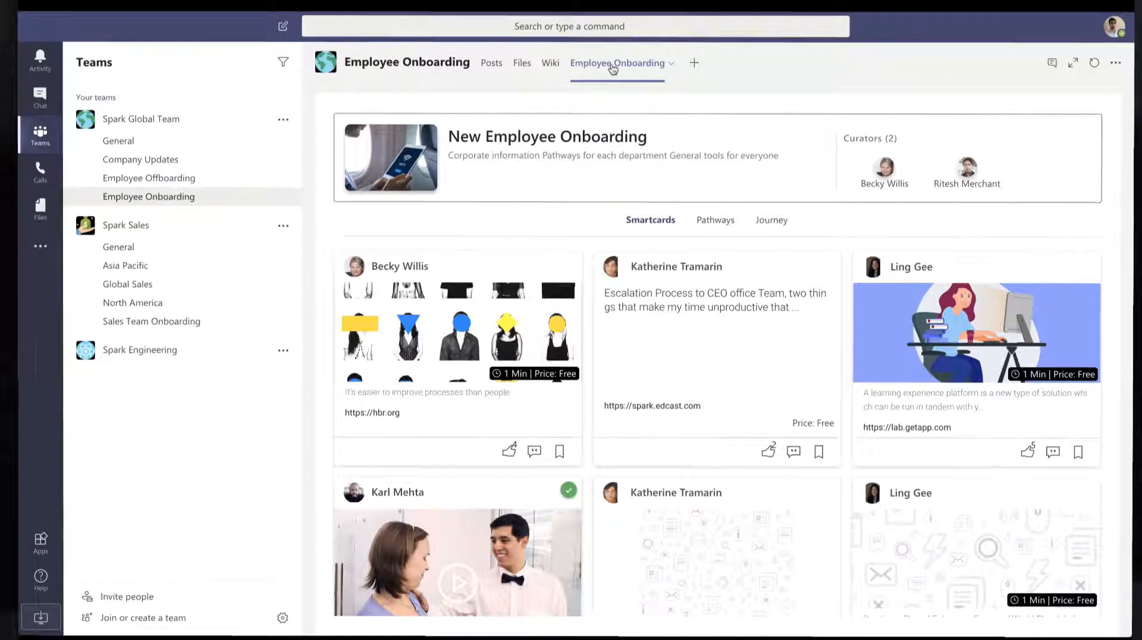
pyautogui.click(151, 321)
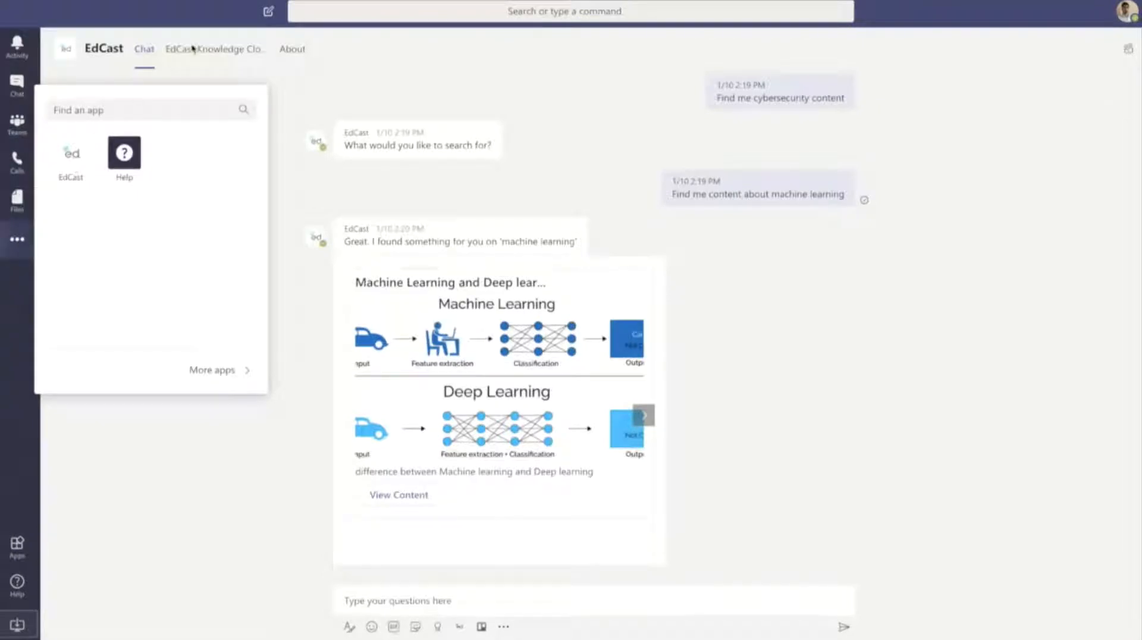
# Step: Show the EdCast Knowledge Cloud home with Today's Insights cards from Udemy and Dzone
pyautogui.click(214, 48)
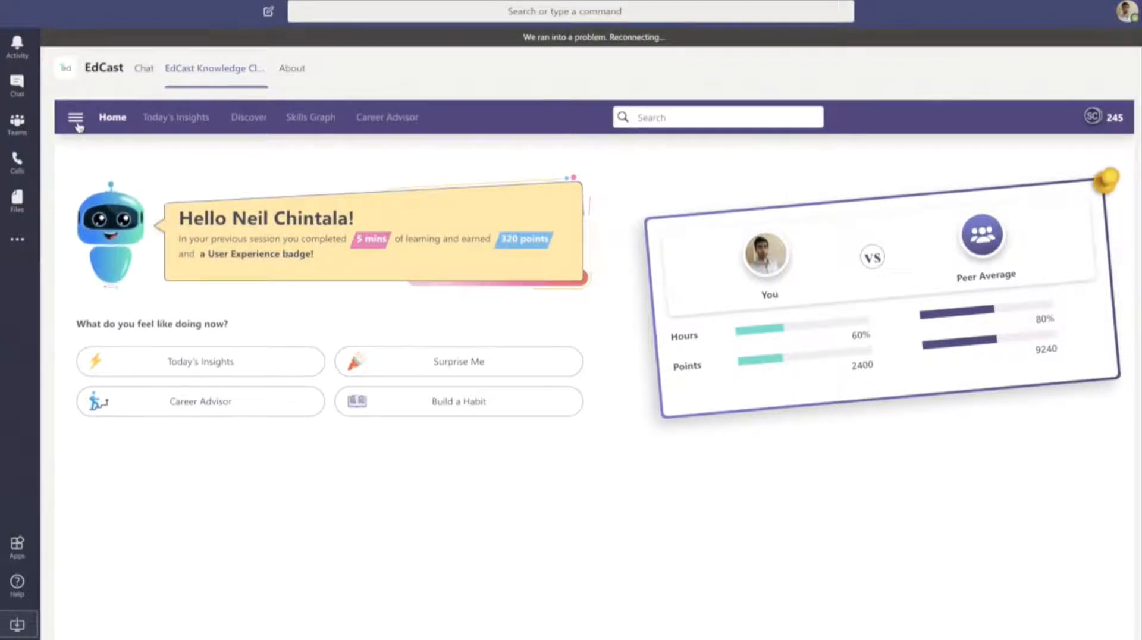
pyautogui.click(76, 118)
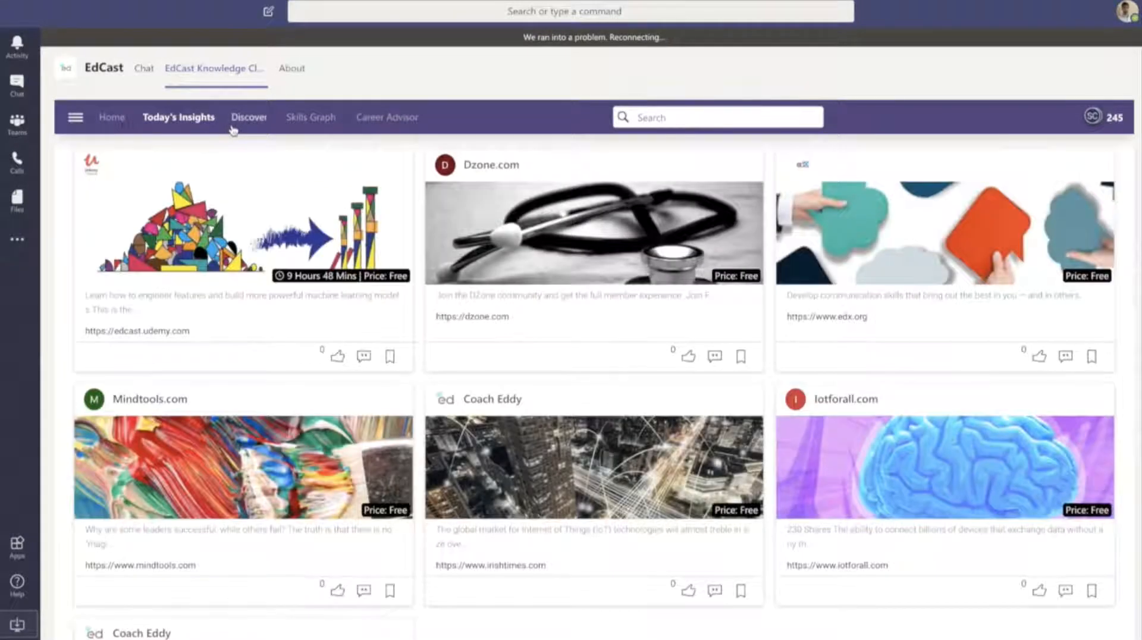
# Step: Switch to the Discover section of EdCast
pyautogui.click(248, 117)
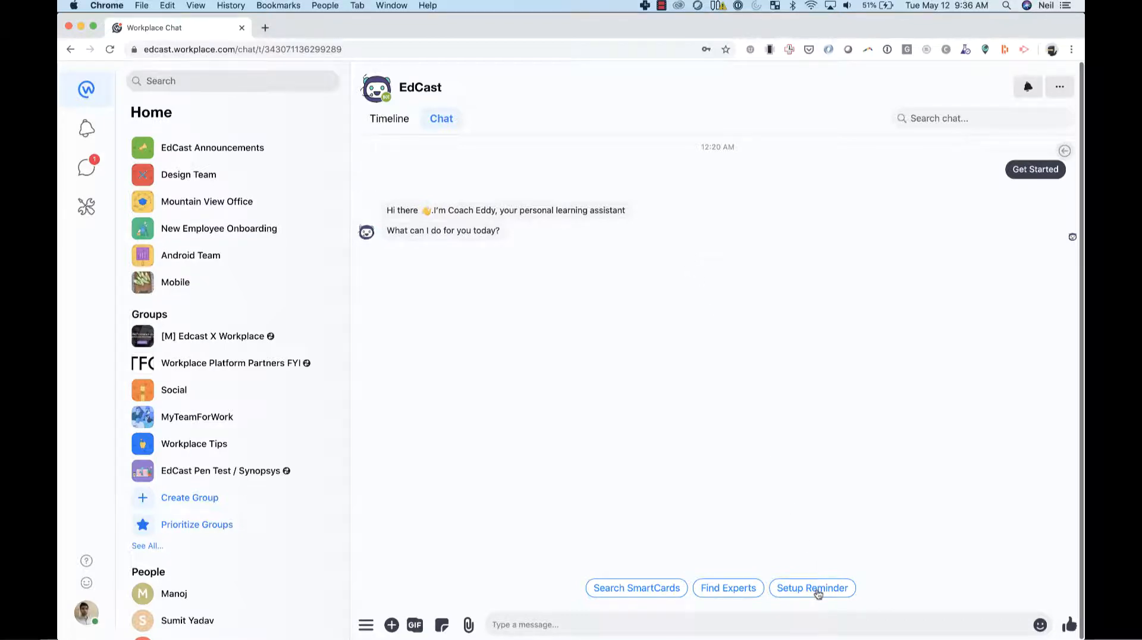
# Step: Set a daily Coach Eddy insights reminder at 9:30am and begin a 'Find' request
pyautogui.click(811, 588)
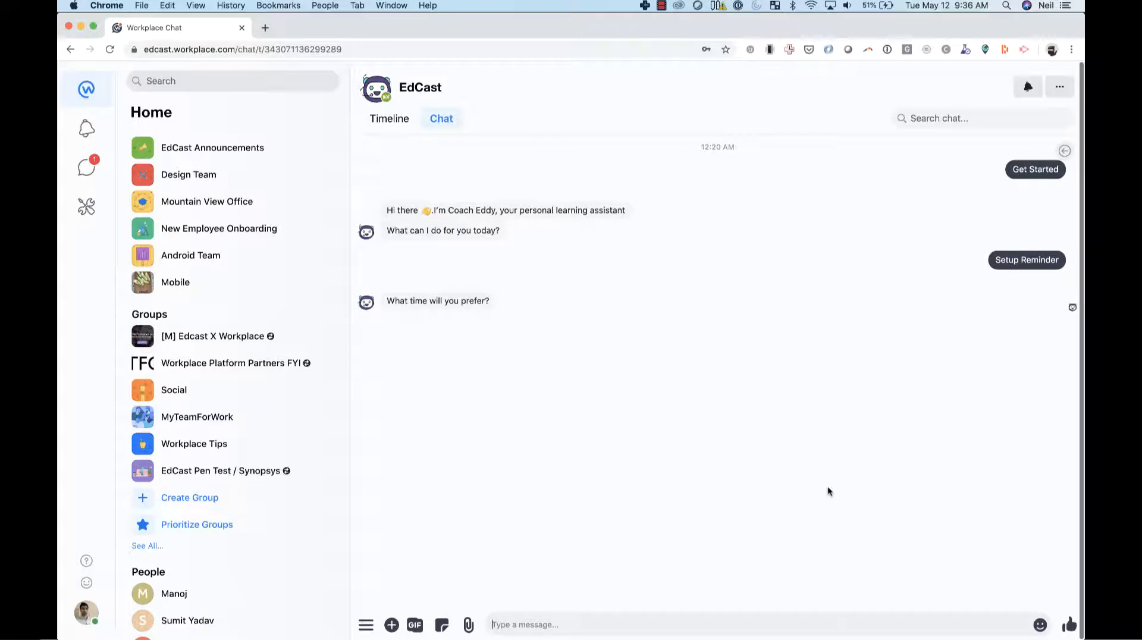
pyautogui.write('9:30am')
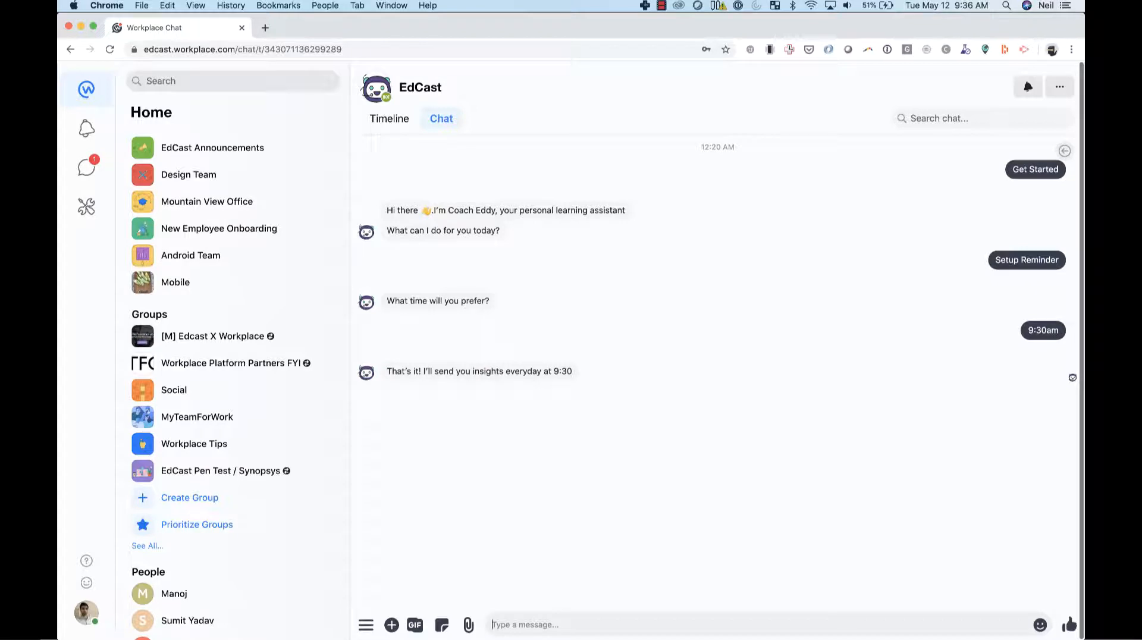
pyautogui.write('Find')
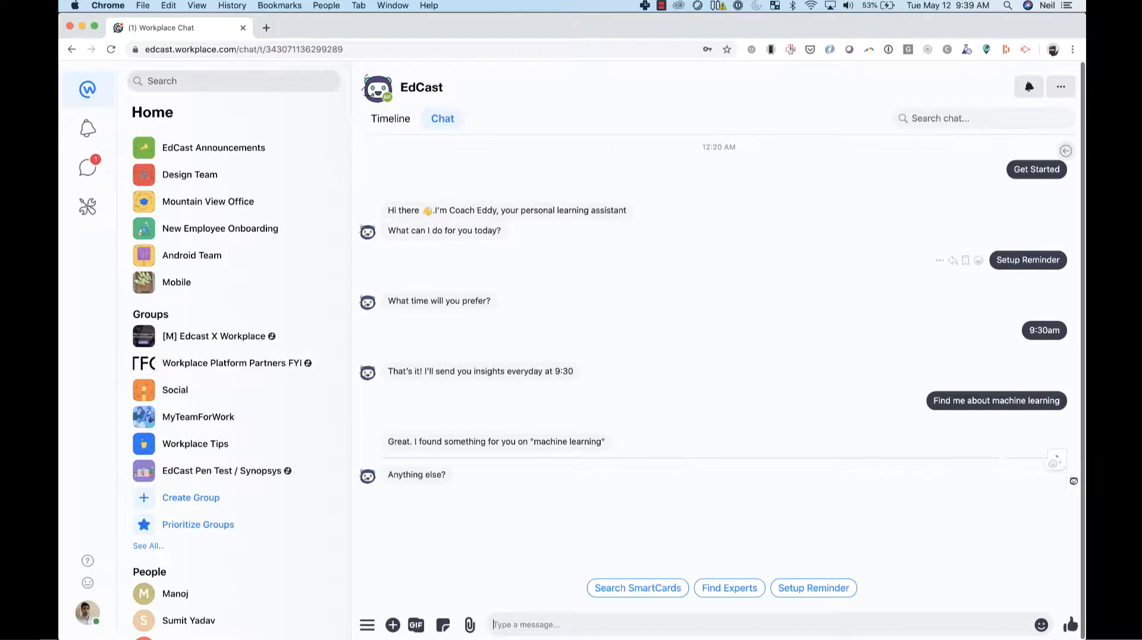
# Step: Browse more machine learning cards, including Machine Learning and Deep Learning
pyautogui.scroll(-3)
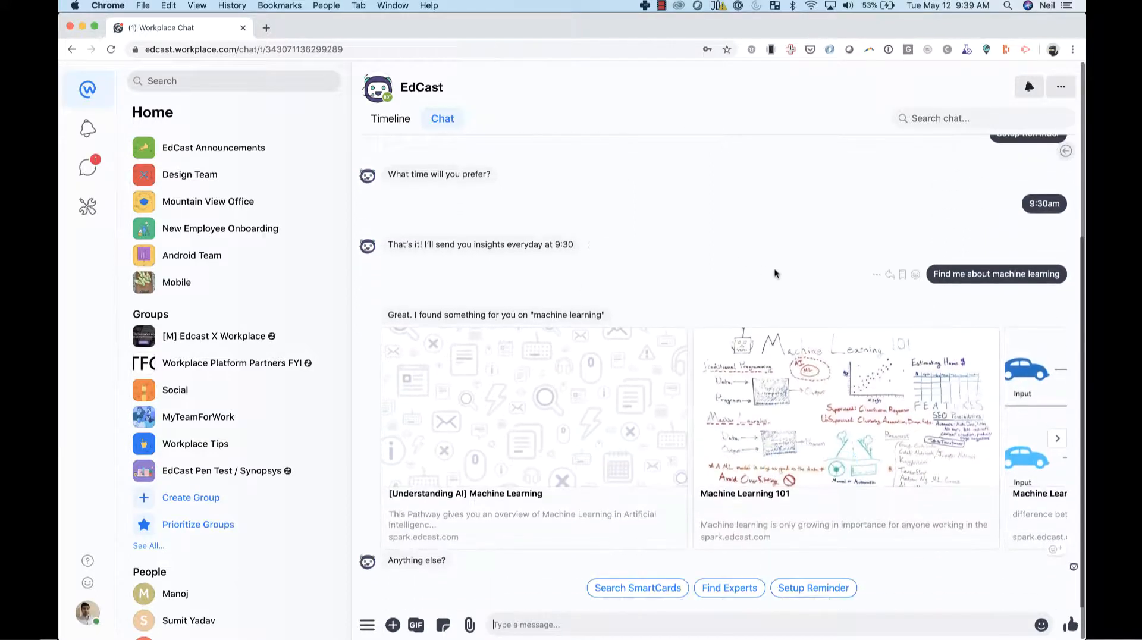
pyautogui.click(1056, 438)
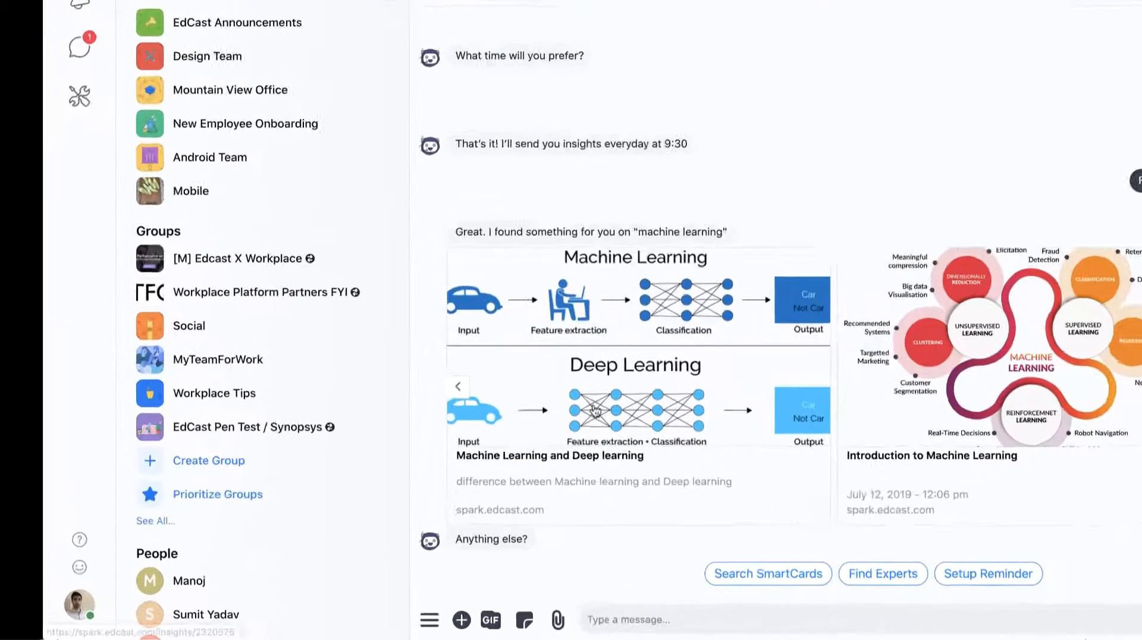
# Step: Save the Scheduler set for the Mobile group at 09:30 with 10 items
pyautogui.click(429, 620)
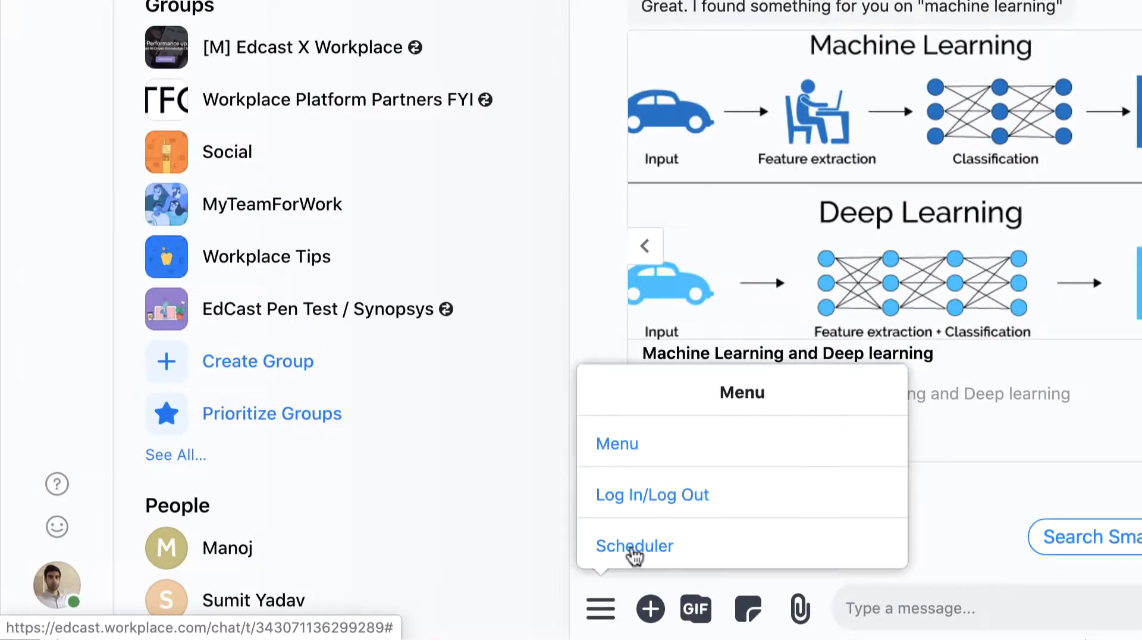
pyautogui.click(634, 545)
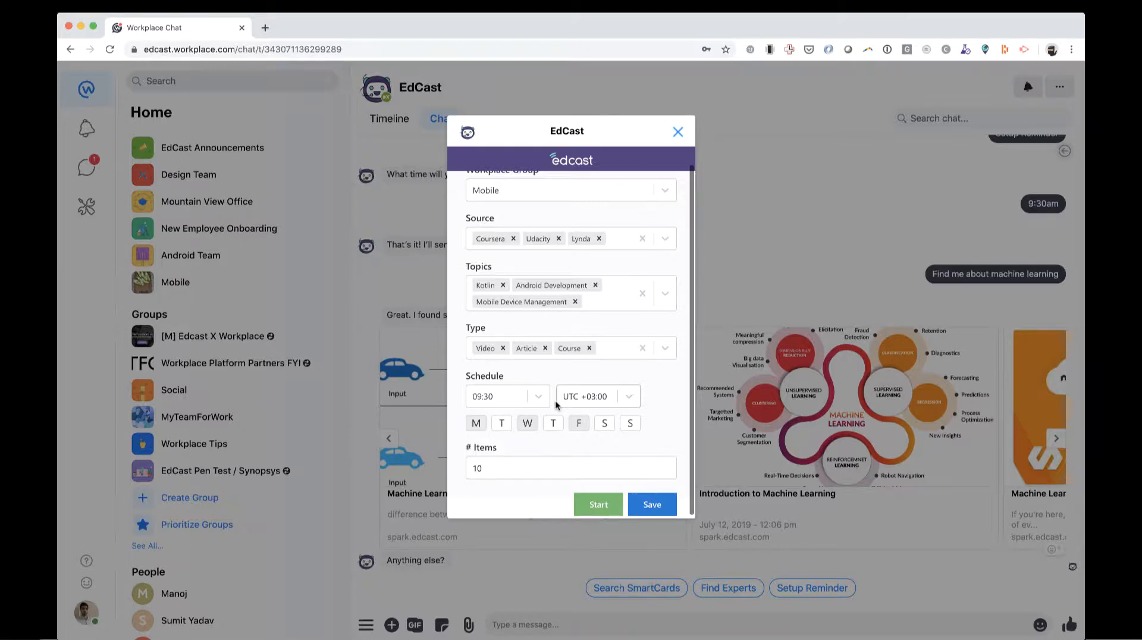
pyautogui.click(677, 132)
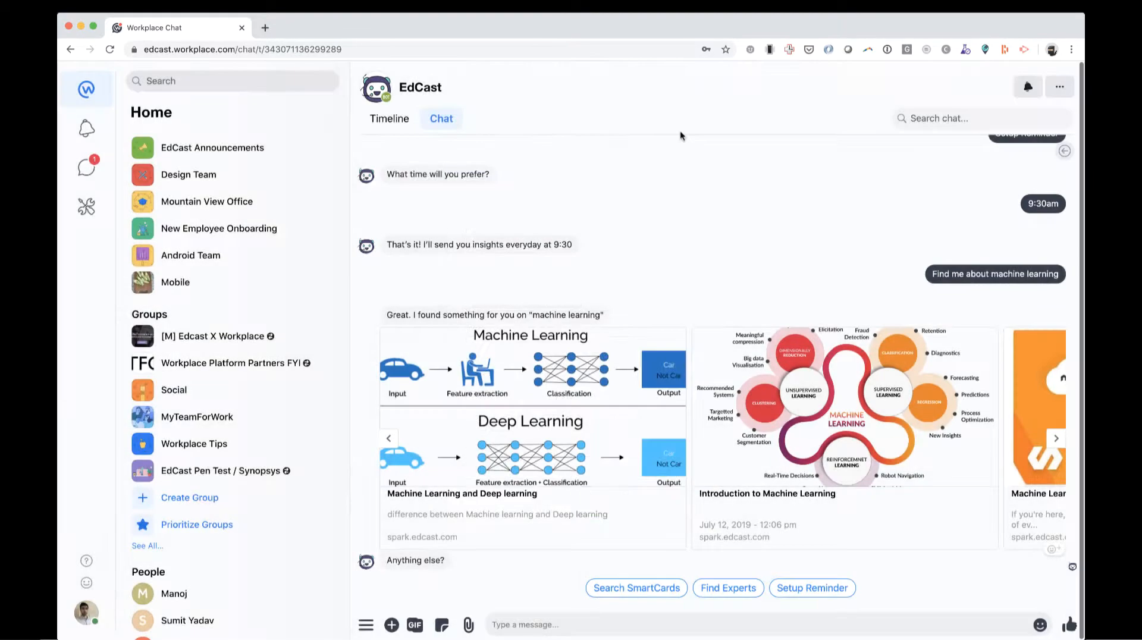